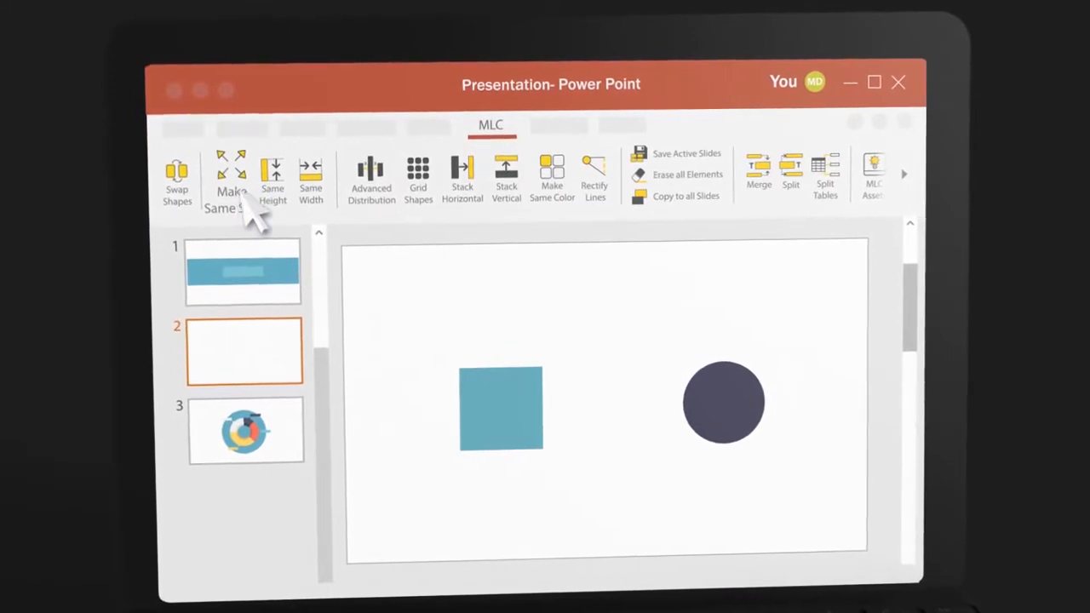
- Resize the teal square and dark circle to matching dimensions via Make Same Size
click(417, 174)
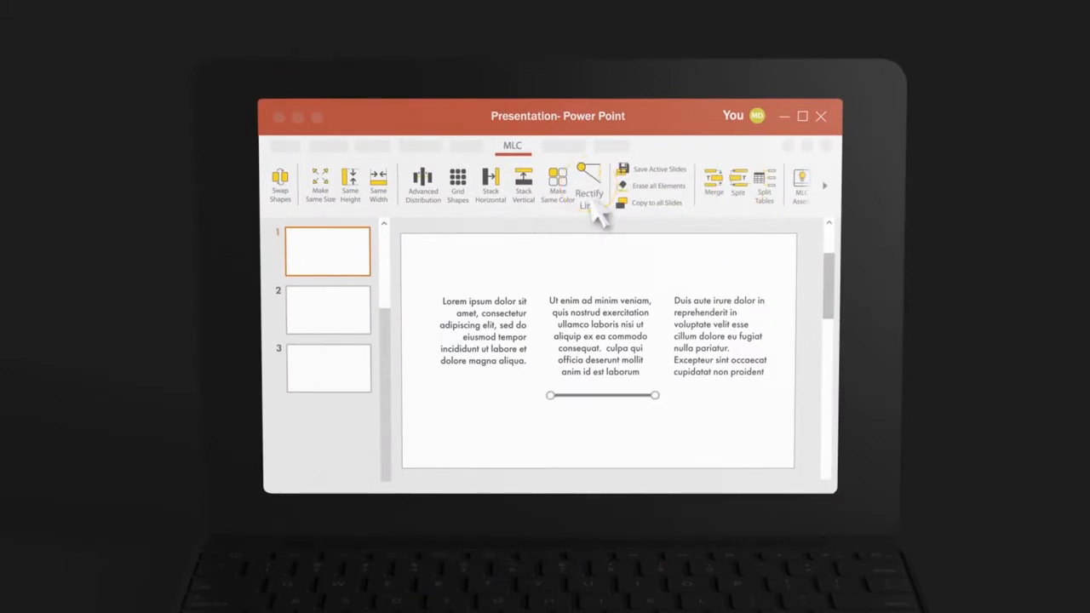
mouse_move(664, 218)
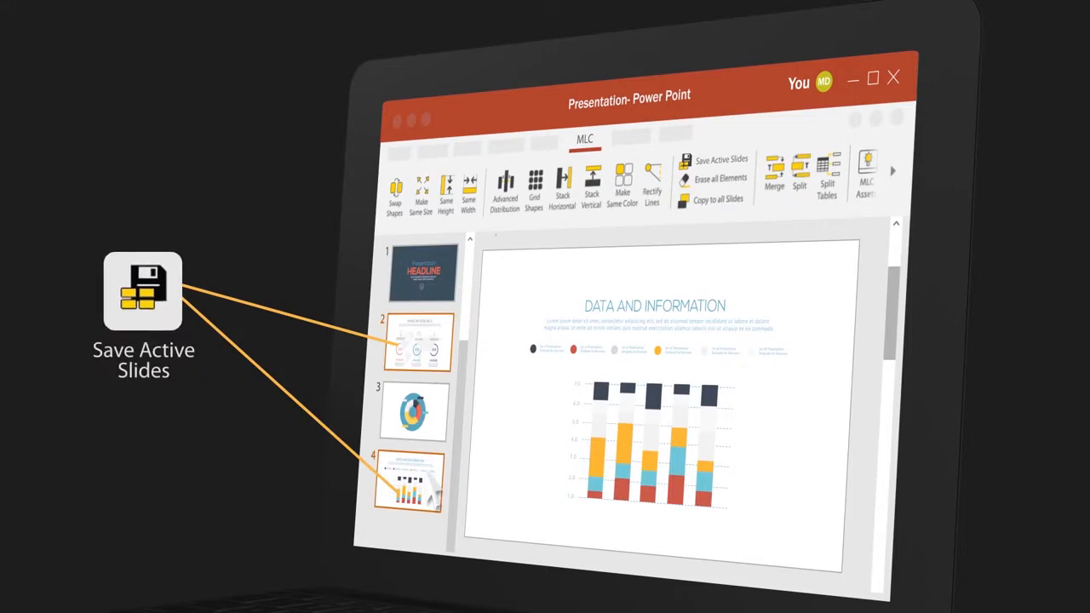
- Export slides 2 and 4 to their own named file with Save Active Slides
click(720, 160)
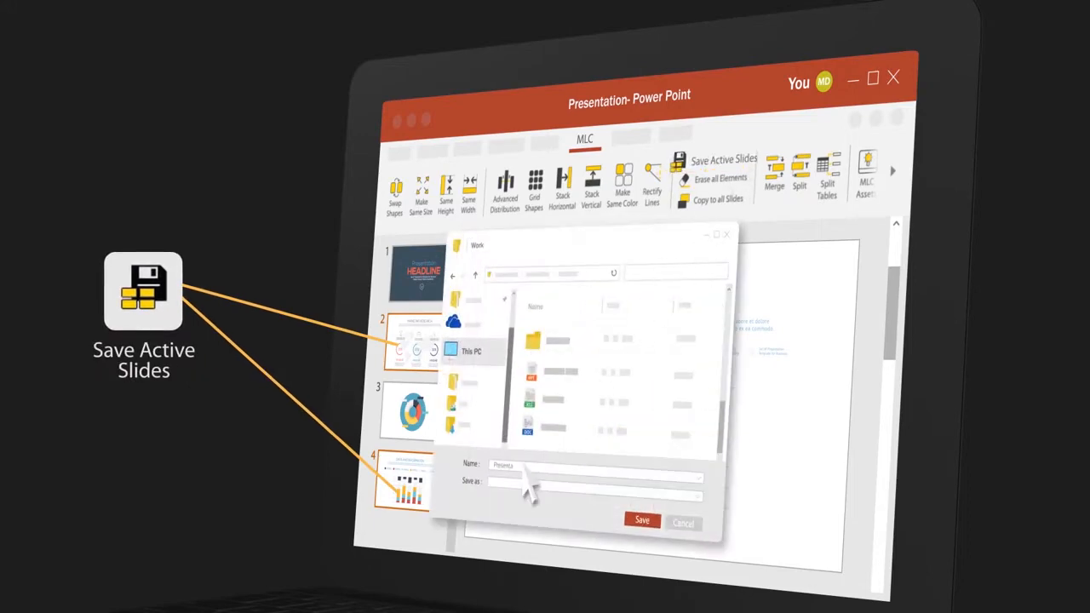
click(641, 521)
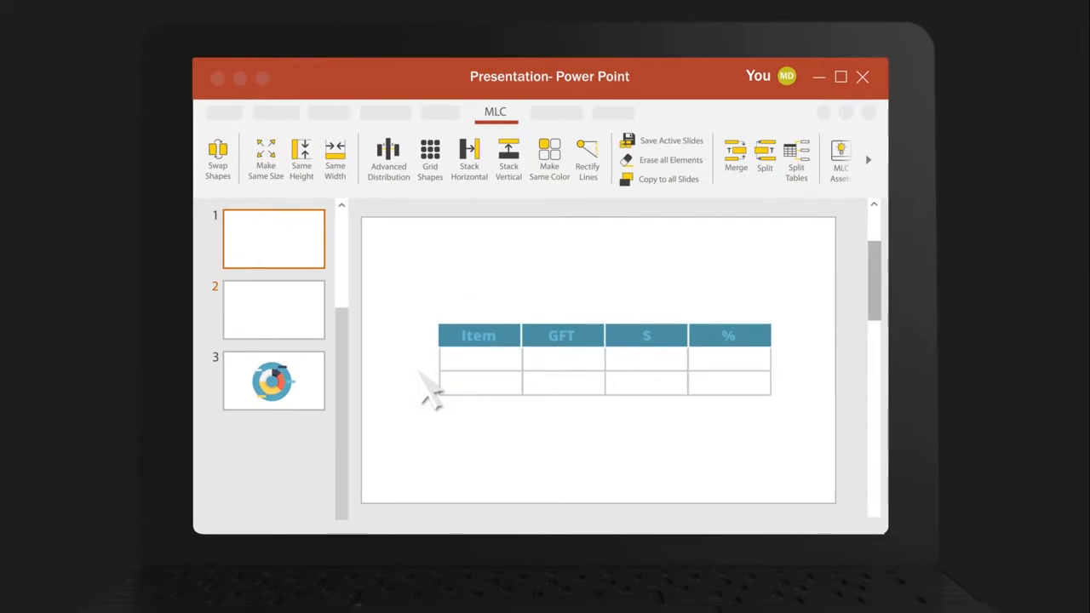
- Generate a Gantt chart from the Item table with tasks First, Second and Third
click(797, 160)
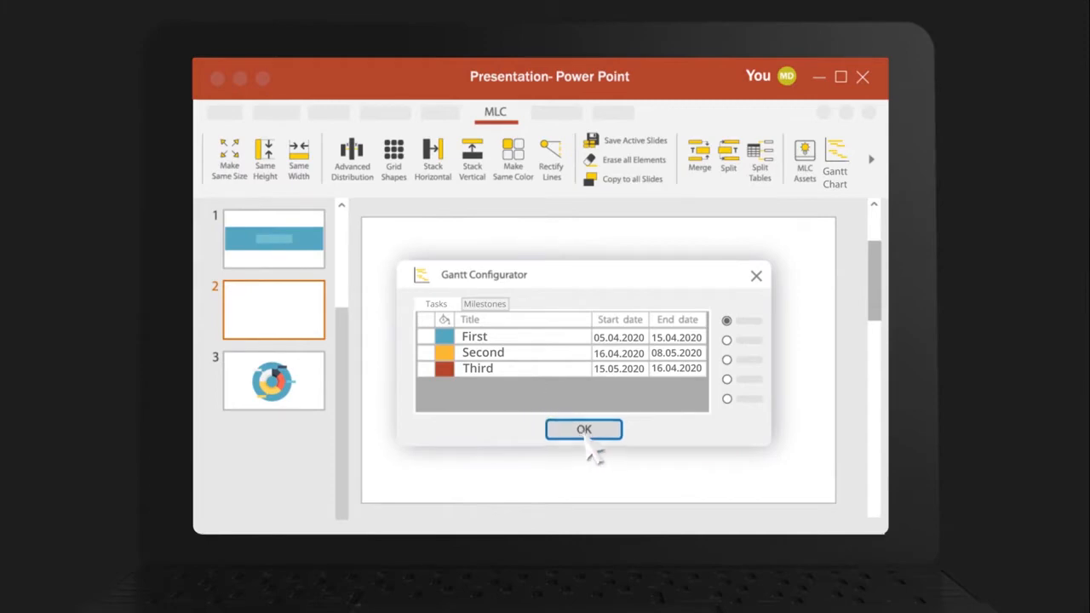
click(584, 429)
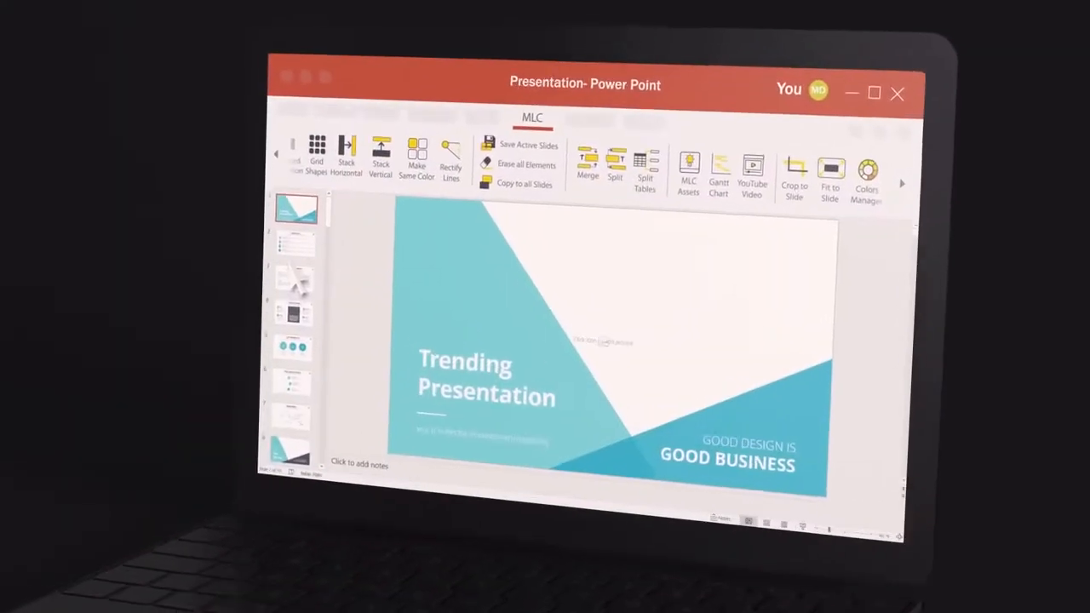
- Insert a laptop photo from MLC Assets and choose a colour in Colors Manager
click(688, 167)
text(bus)
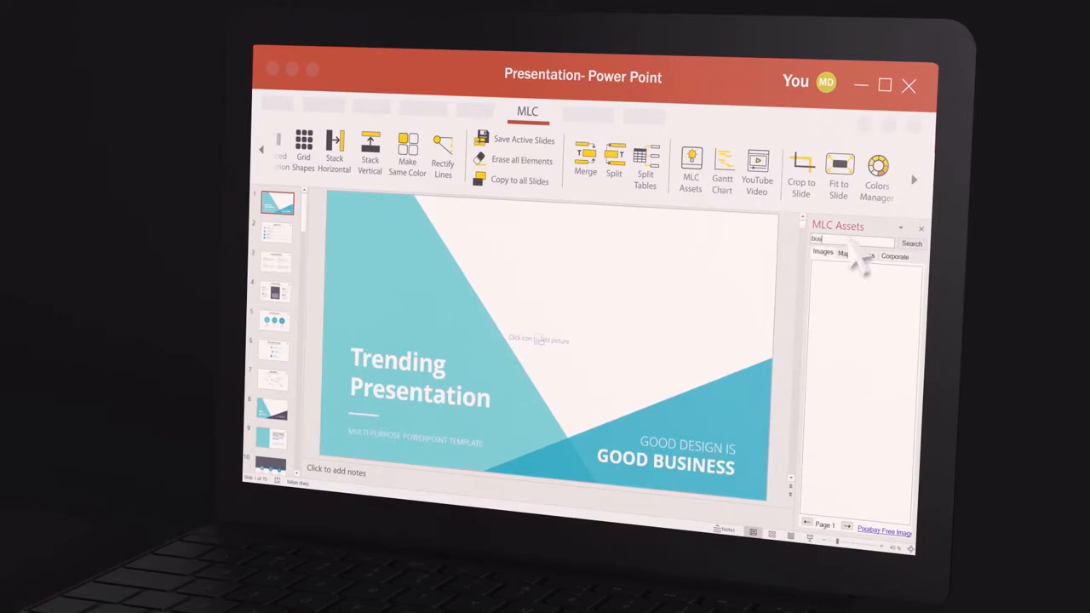
click(909, 243)
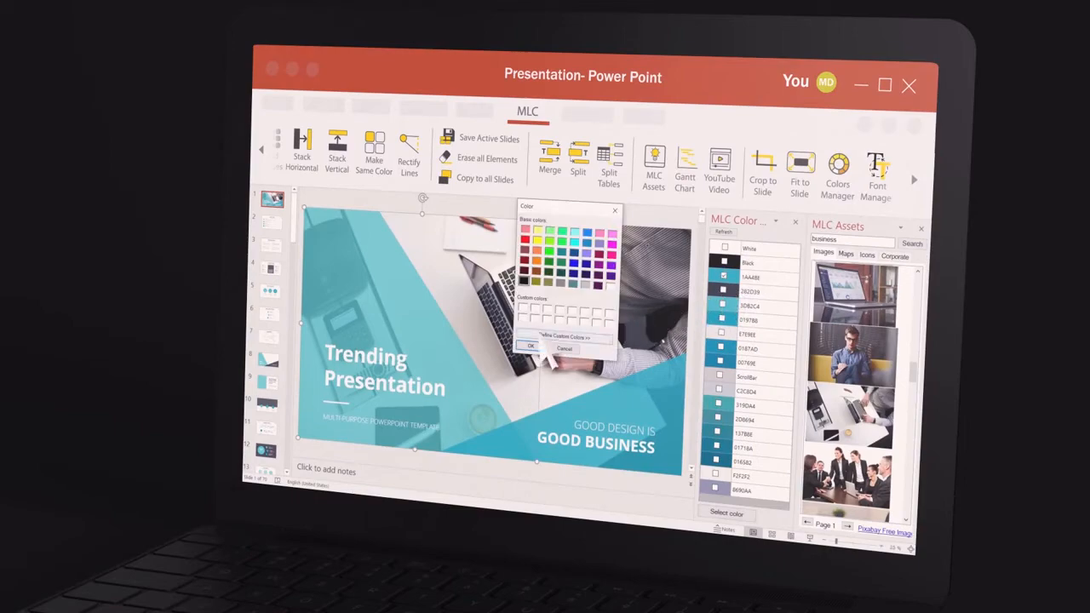
click(566, 338)
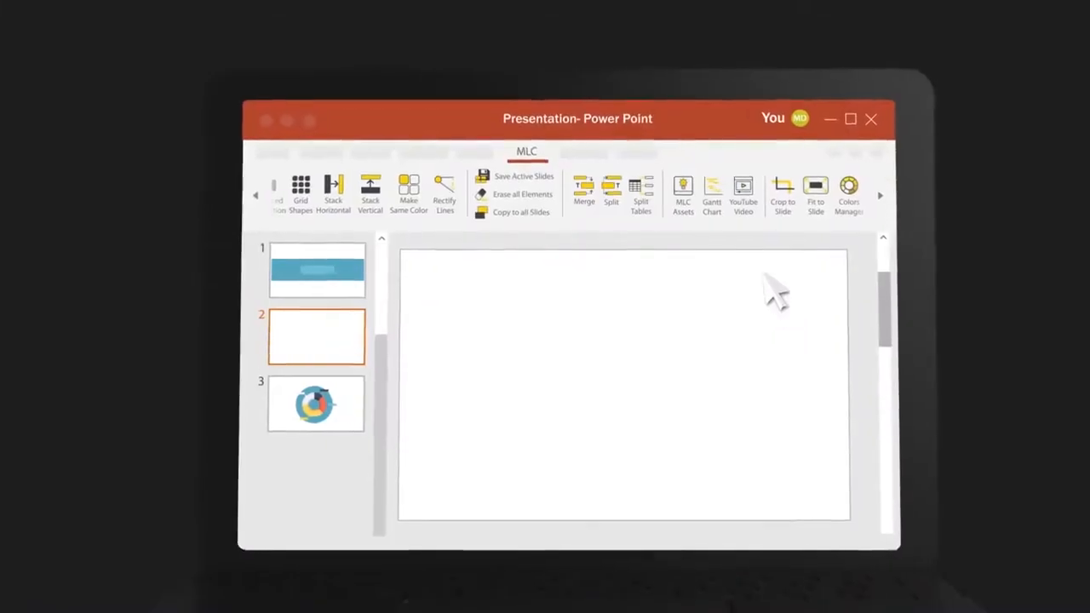
- Embed the linked YouTube lecture video on the blank second slide
click(743, 189)
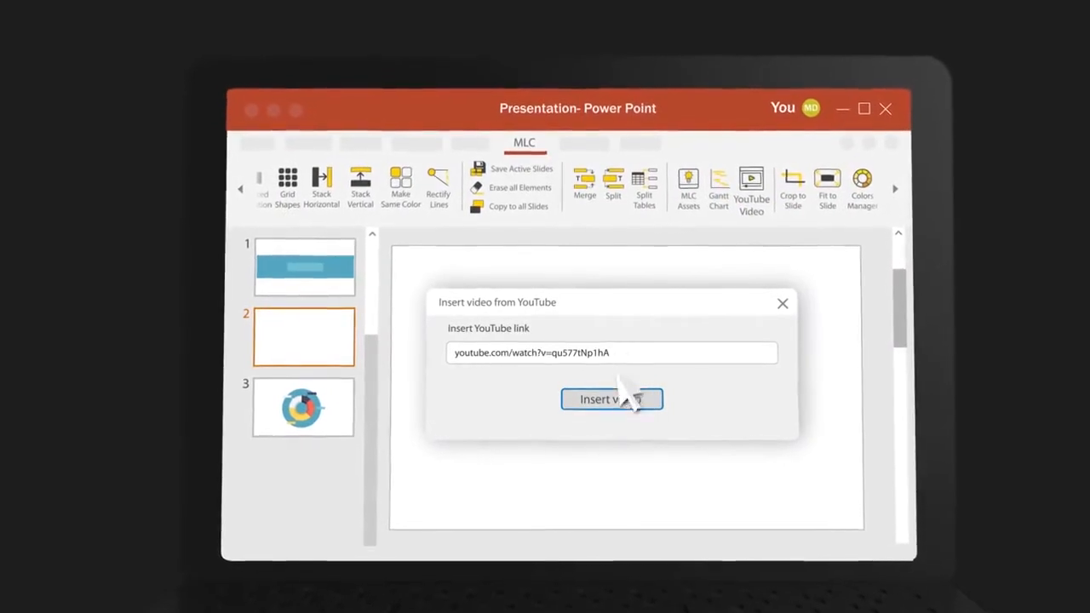
click(612, 399)
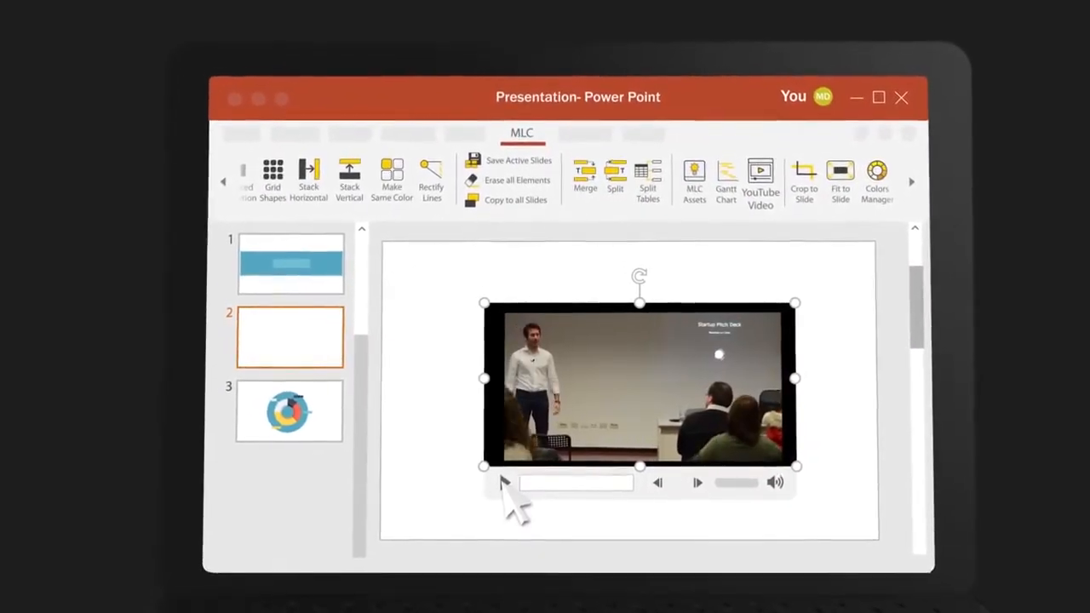